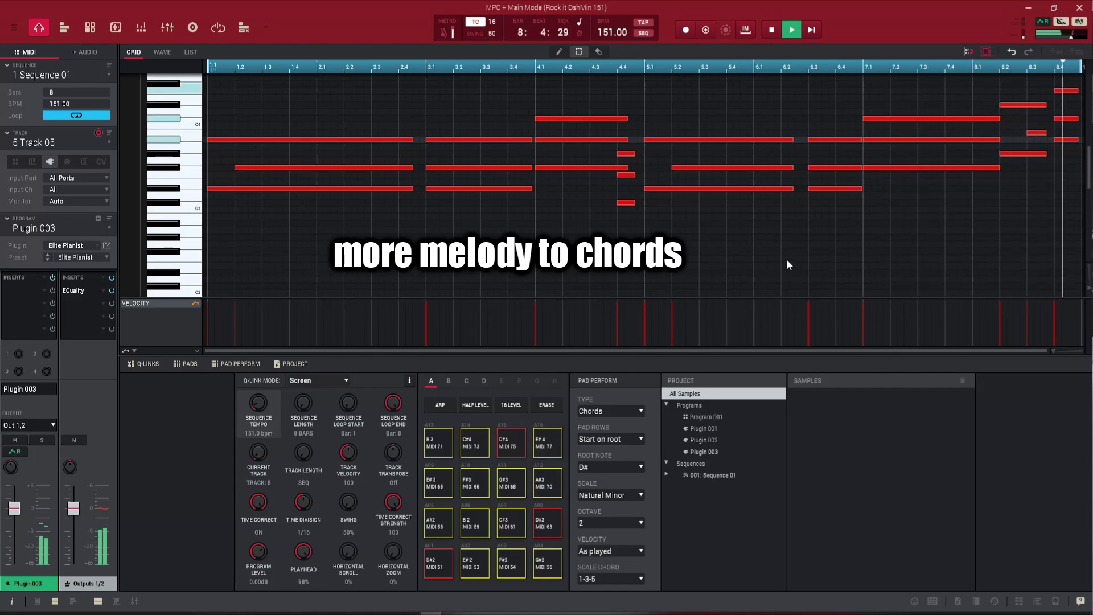
# Step: Open the EQuality equalizer plugin from the chord track's insert slot
pyautogui.click(73, 289)
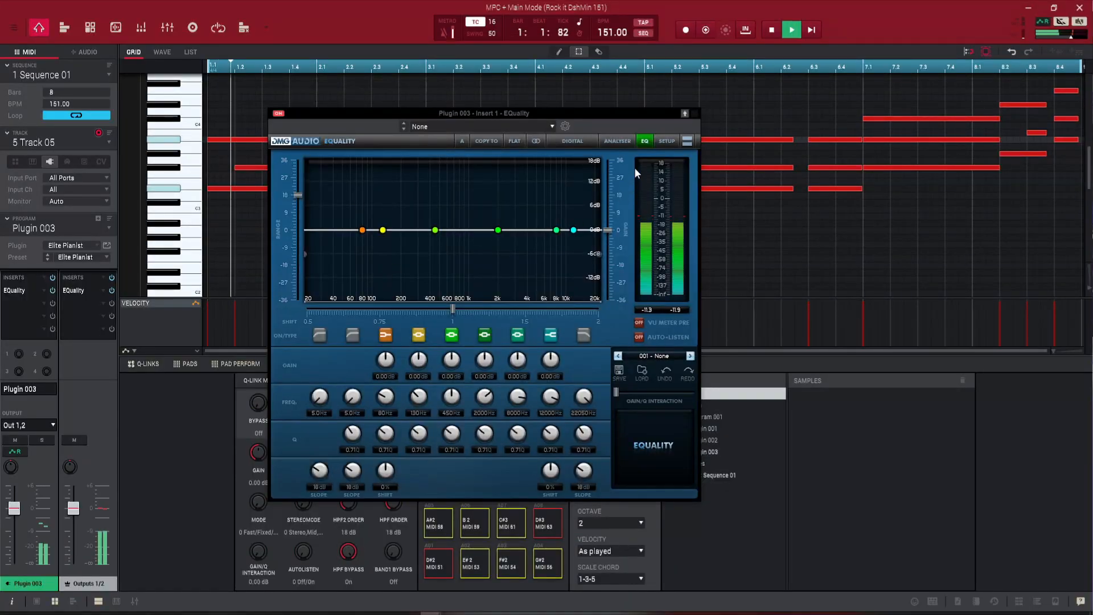
# Step: Enable EQuality's high-pass band and sweep its cutoff from about 2 kHz down to 412 Hz
pyautogui.click(617, 141)
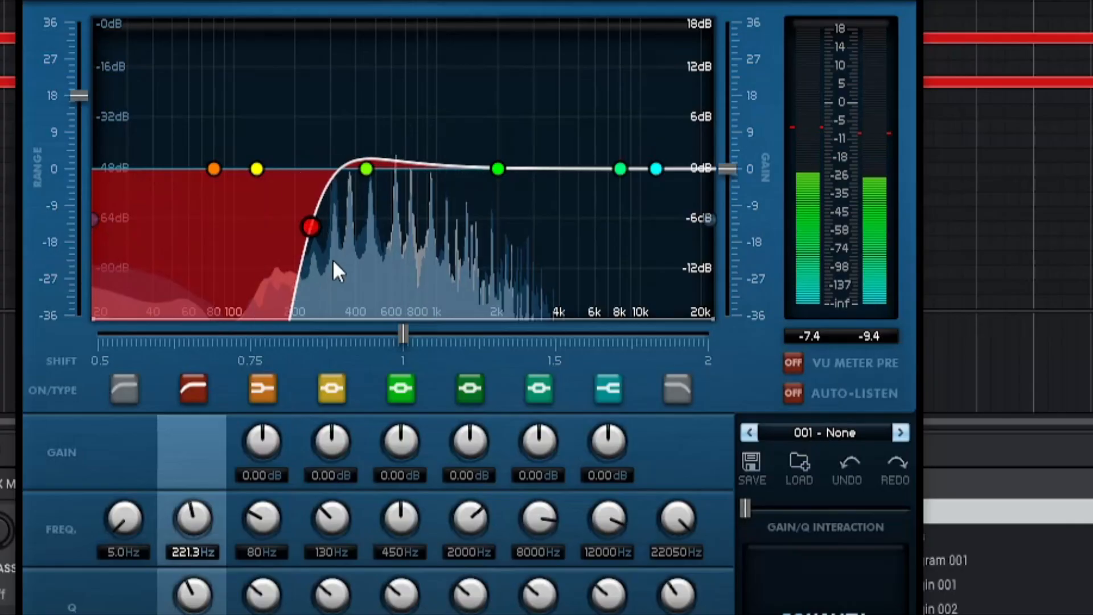
pyautogui.moveTo(310, 226); pyautogui.dragTo(497, 251)
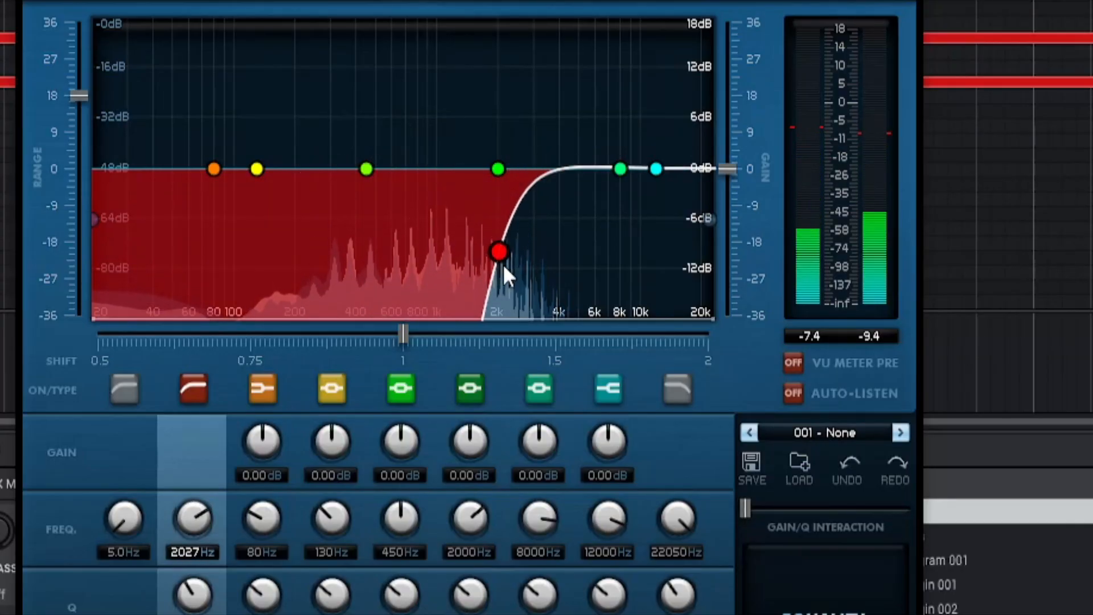
pyautogui.moveTo(498, 252); pyautogui.dragTo(407, 239)
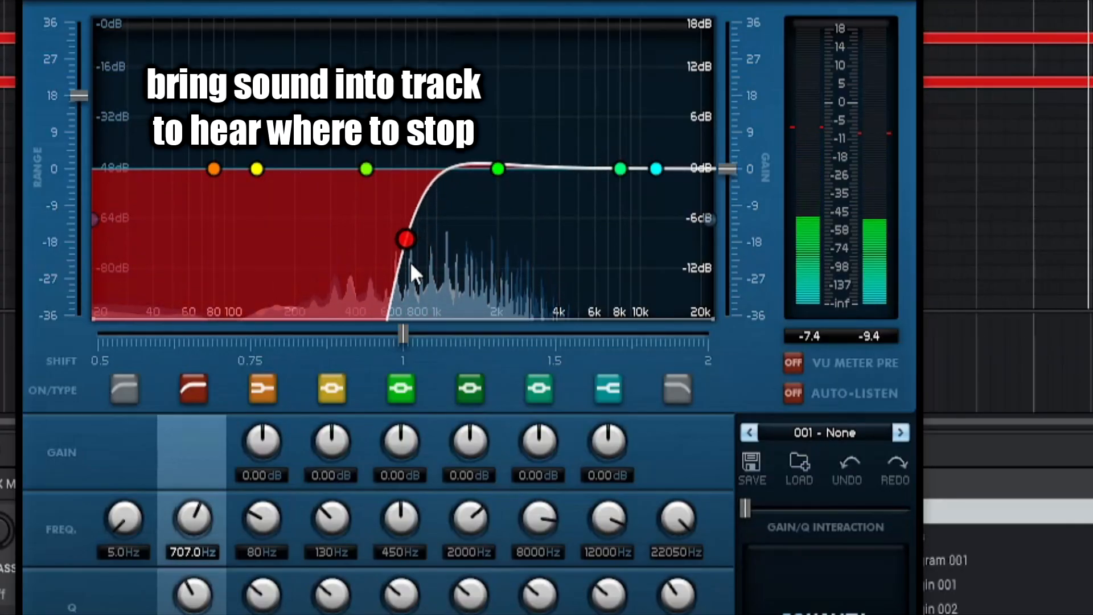
pyautogui.moveTo(407, 239); pyautogui.dragTo(366, 220)
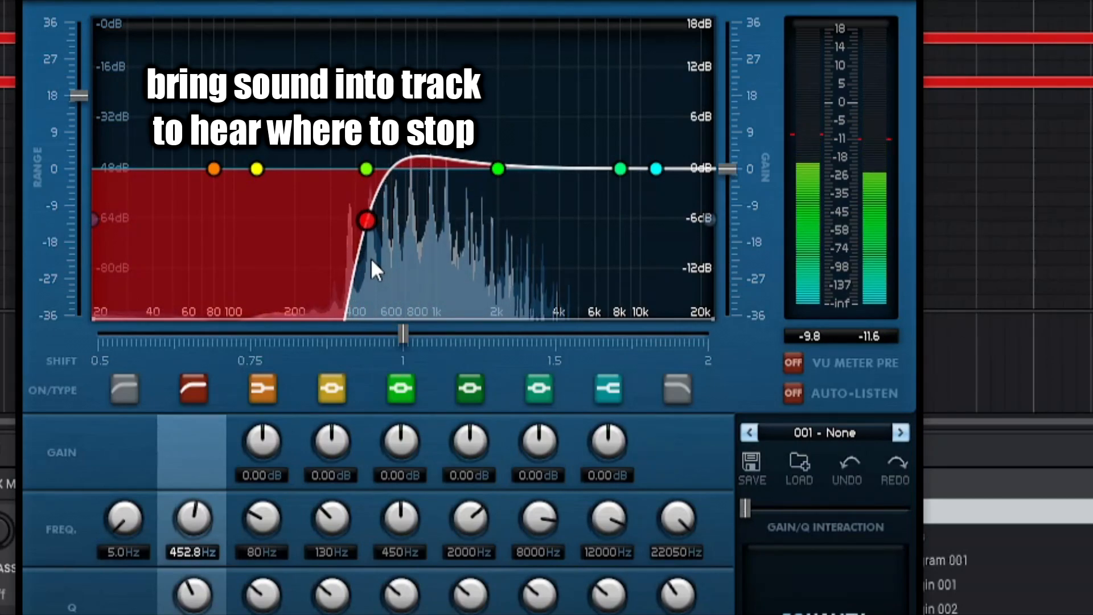
pyautogui.moveTo(366, 221); pyautogui.dragTo(358, 195)
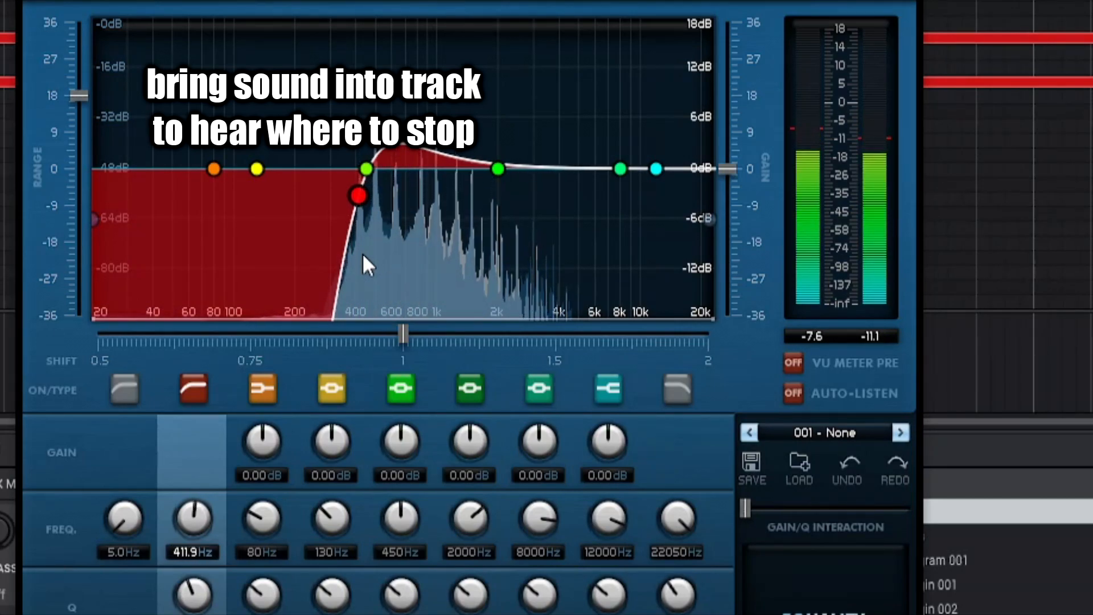